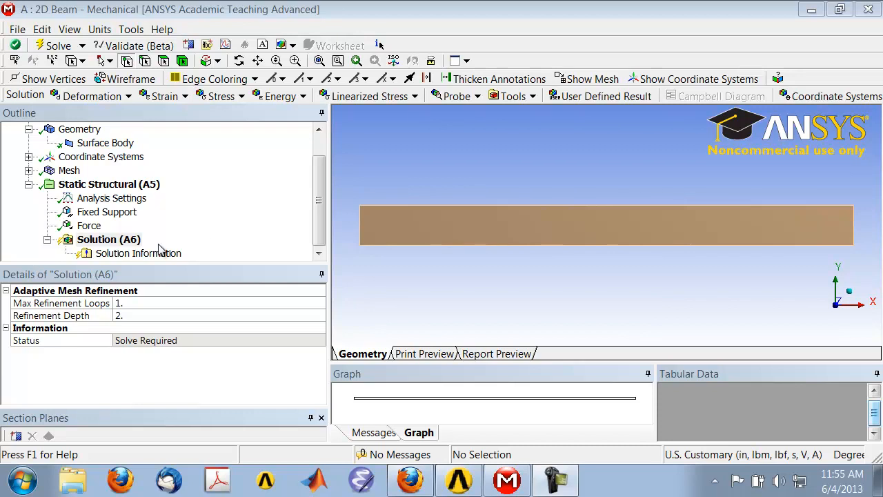
Solve the 2D beam static structural analysis from the Solution branch.
{"action": "left_click", "coordinate": [108, 239]}
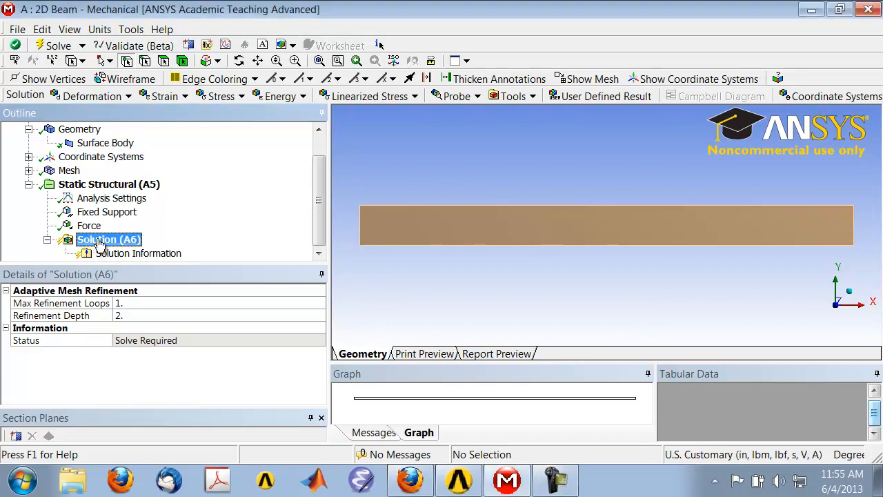
{"action": "mouse_move", "coordinate": [58, 46]}
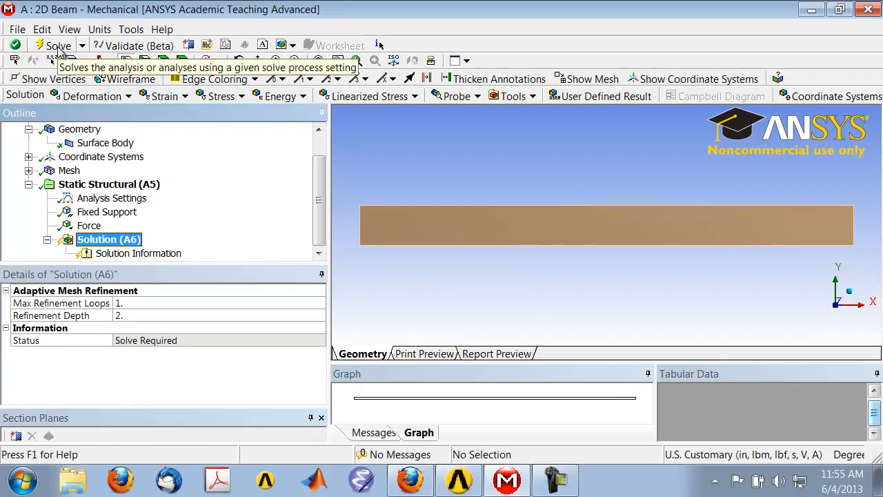
{"action": "left_click", "coordinate": [57, 45]}
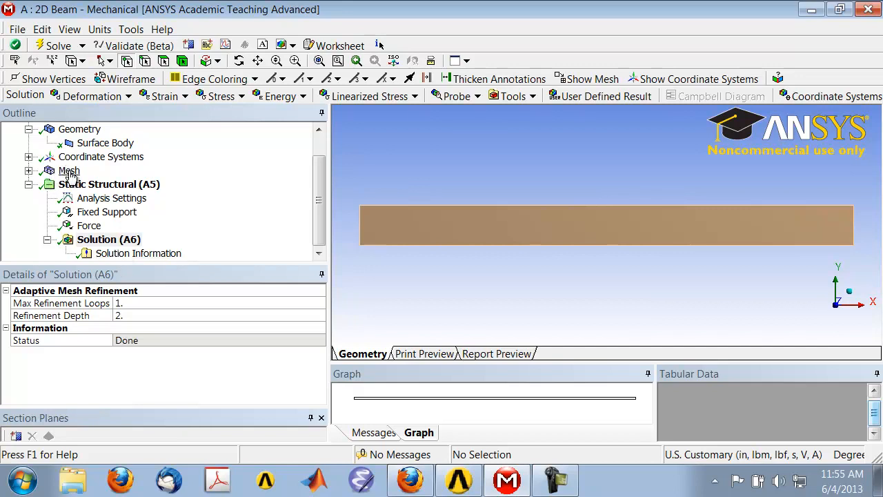
Select the Mesh branch to show the beam's quadrilateral element grid.
{"action": "left_click", "coordinate": [69, 171]}
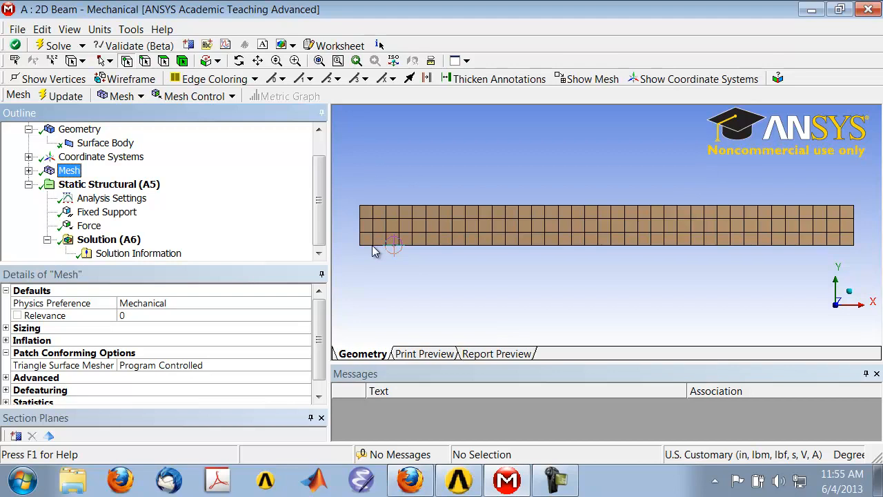
{"action": "mouse_move", "coordinate": [374, 241]}
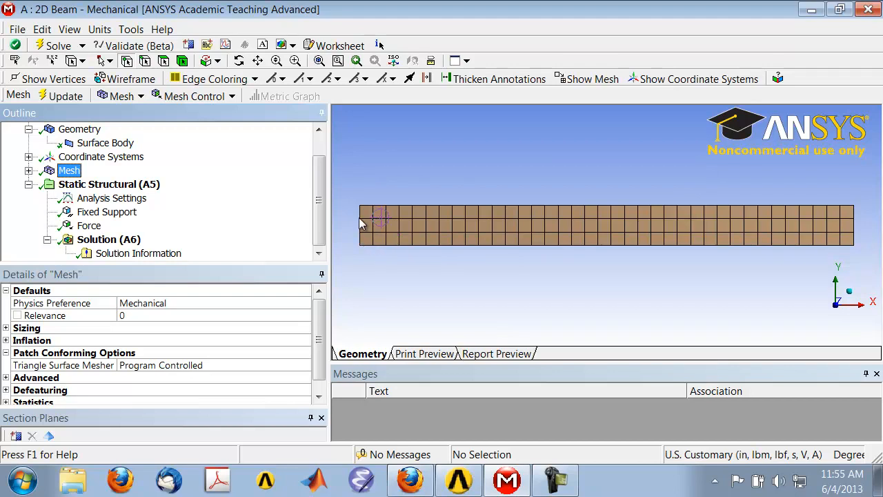
{"action": "mouse_move", "coordinate": [386, 267]}
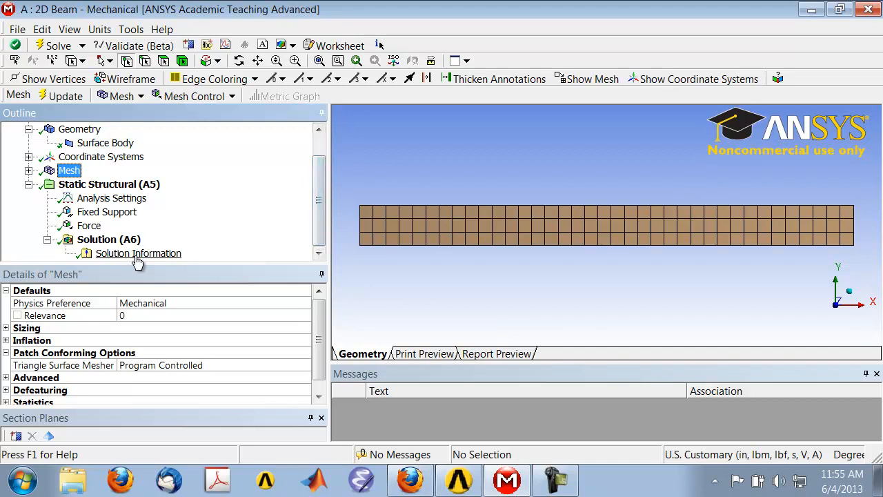
Select Solution Information to view the solver output log in the Worksheet.
{"action": "left_click", "coordinate": [138, 253]}
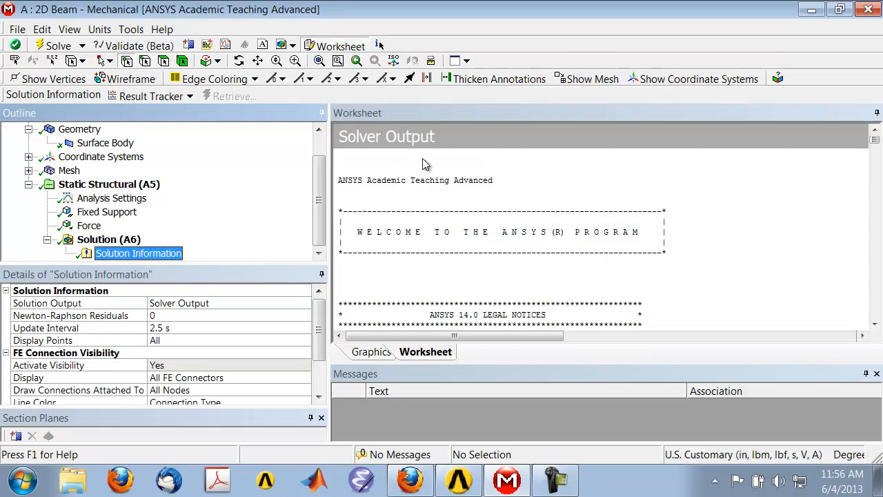
{"action": "mouse_move", "coordinate": [454, 200]}
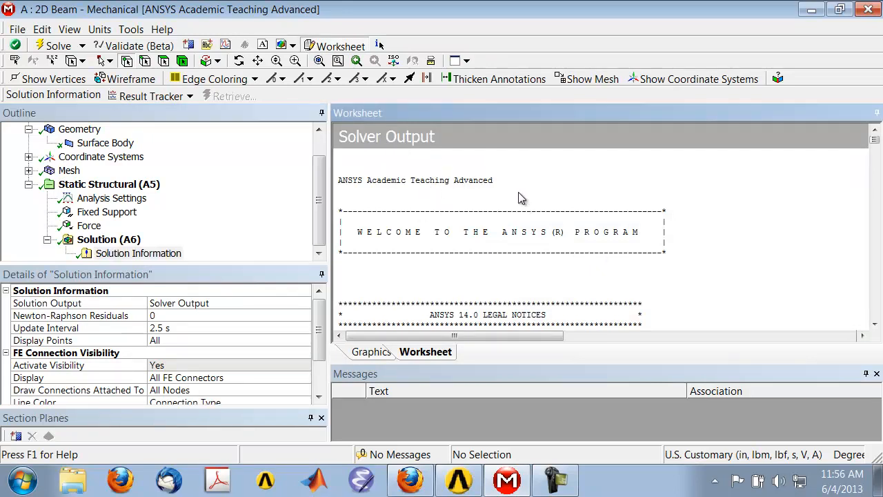
{"action": "mouse_move", "coordinate": [524, 201]}
{"action": "type", "text": "element type"}
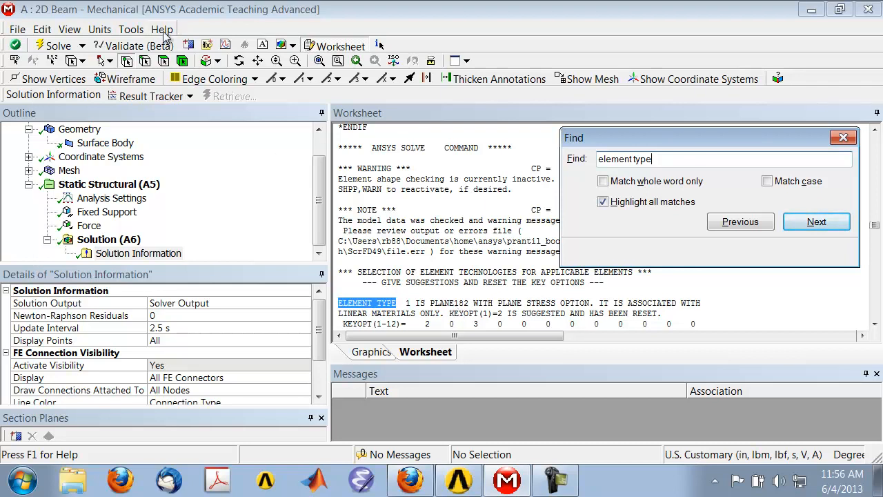
Launch Mechanical Help from the Help menu.
{"action": "left_click", "coordinate": [162, 29]}
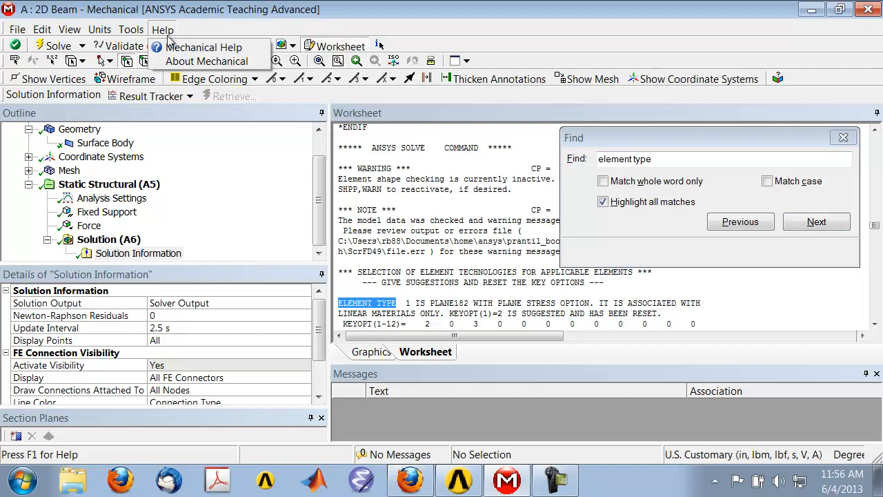
{"action": "mouse_move", "coordinate": [204, 47]}
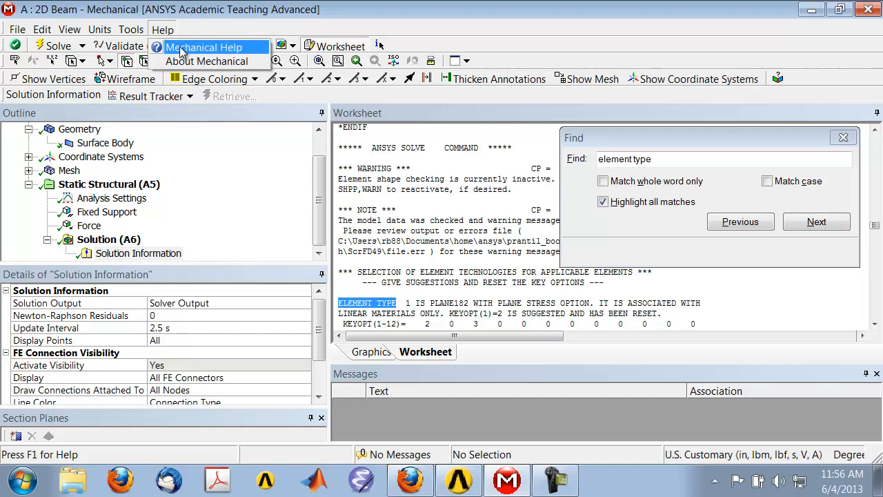
{"action": "left_click", "coordinate": [204, 47]}
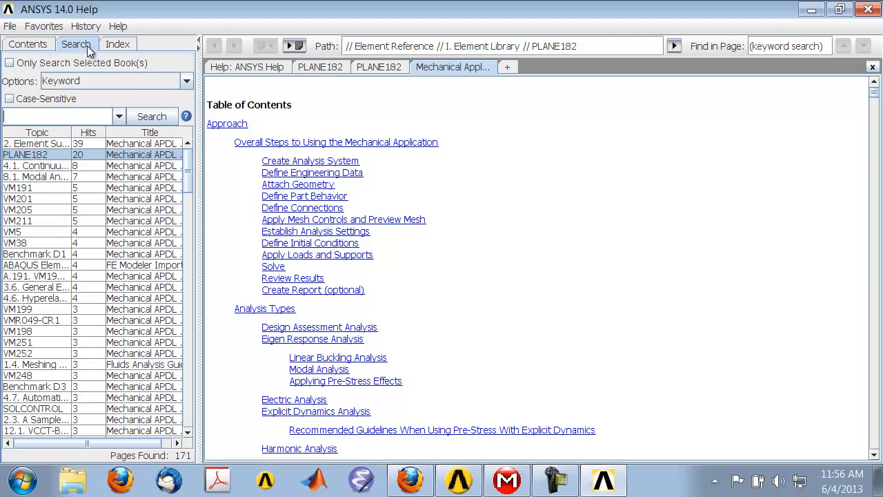
{"action": "mouse_move", "coordinate": [45, 116]}
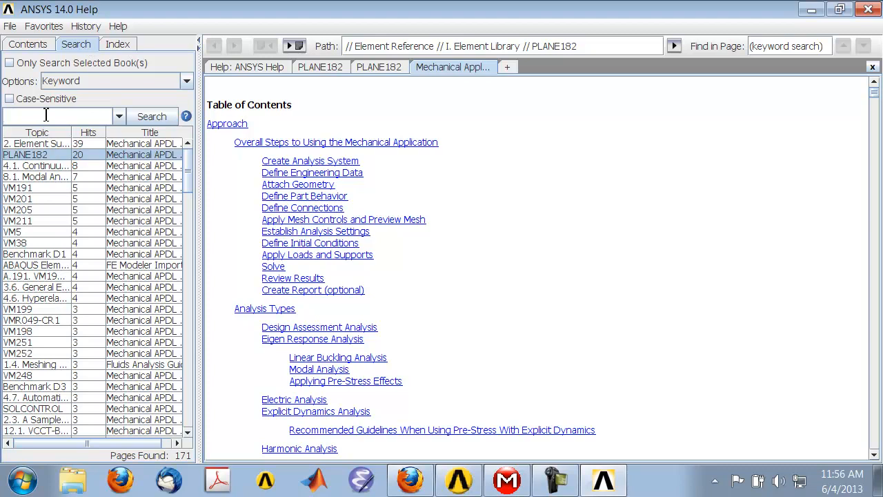
Search the help for 'plane182' and open the PLANE182 element reference page.
{"action": "type", "text": "plane"}
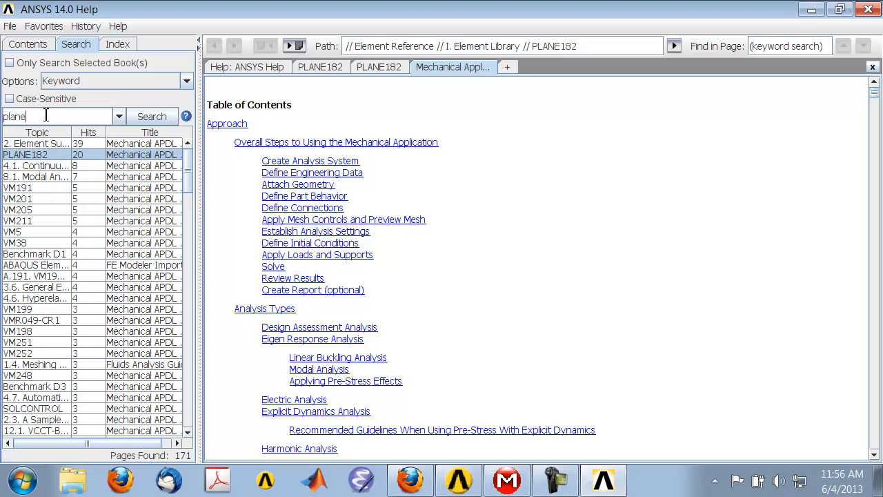
{"action": "type", "text": "182"}
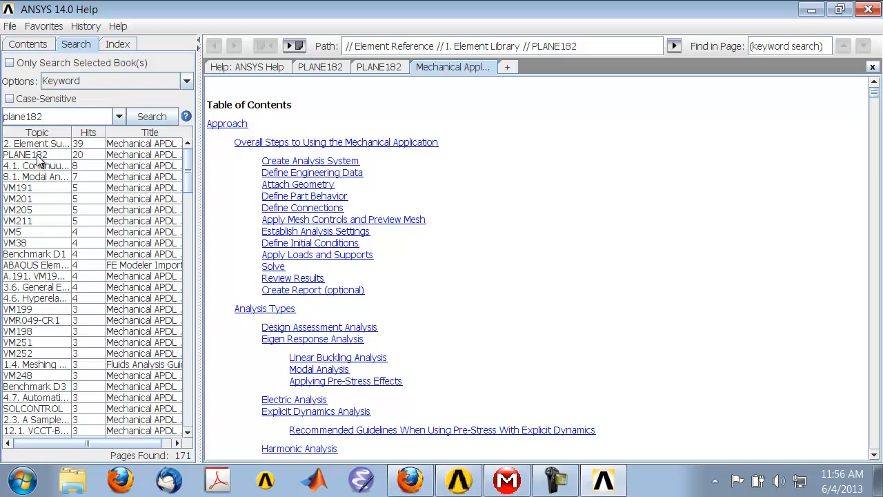
{"action": "left_click", "coordinate": [26, 154]}
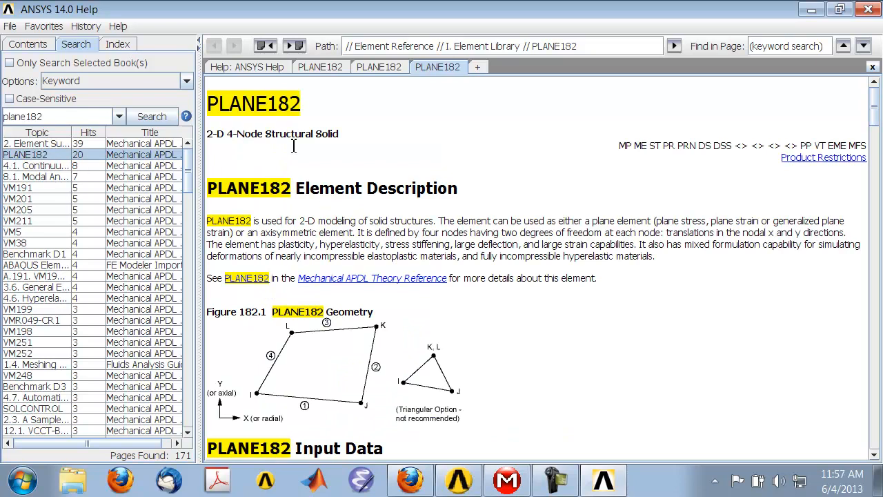
{"action": "mouse_move", "coordinate": [338, 198]}
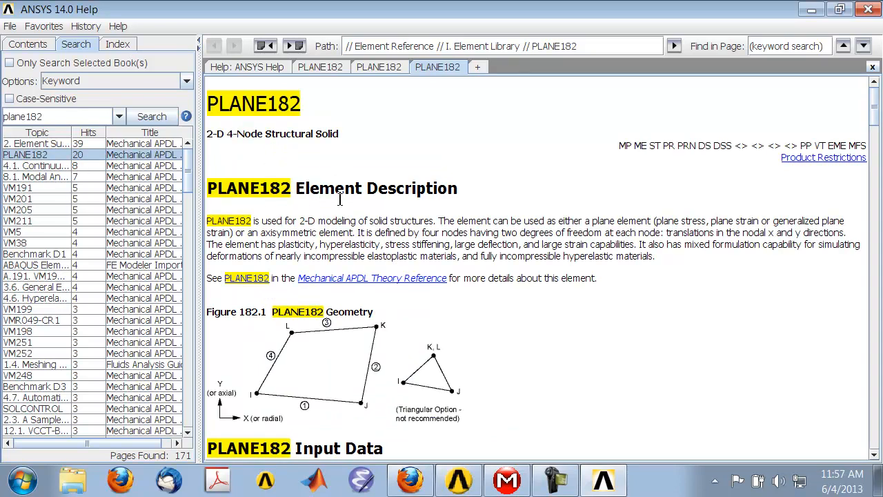
{"action": "mouse_move", "coordinate": [578, 357]}
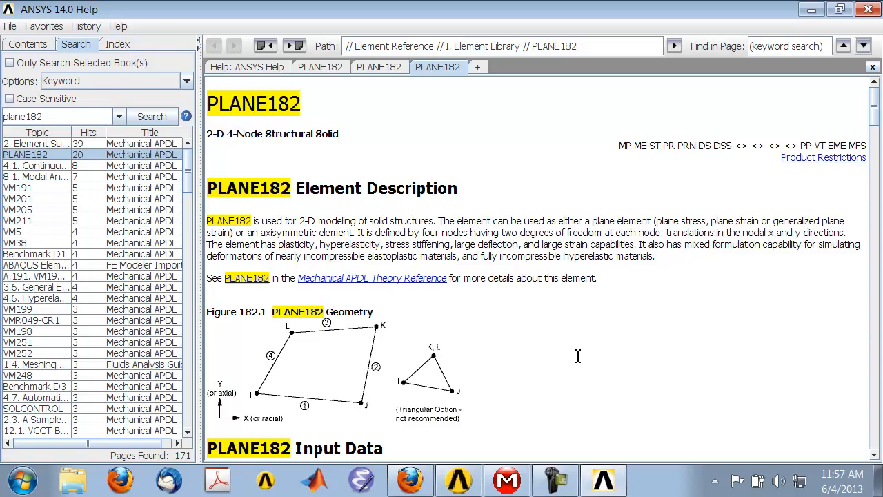
{"action": "mouse_move", "coordinate": [304, 354]}
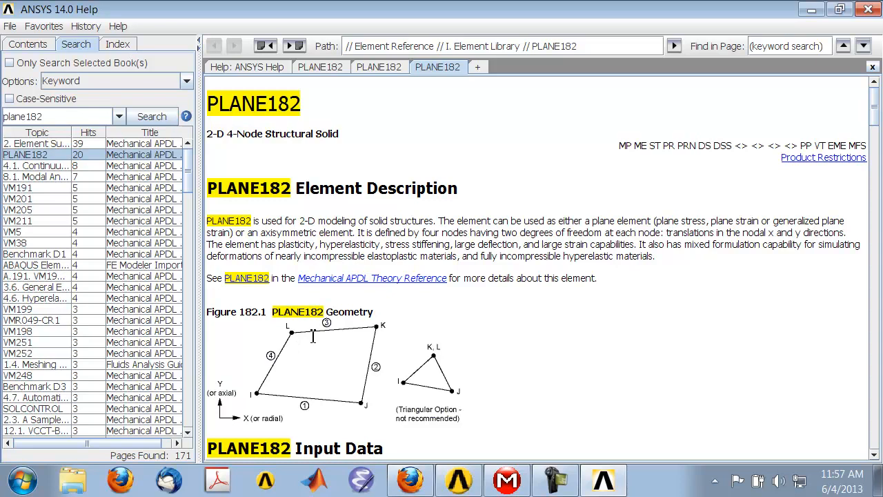
Read through the PLANE182 help page, then close the Find dialog over the solver output.
{"action": "scroll", "scroll_direction": "down", "scroll_amount": 3}
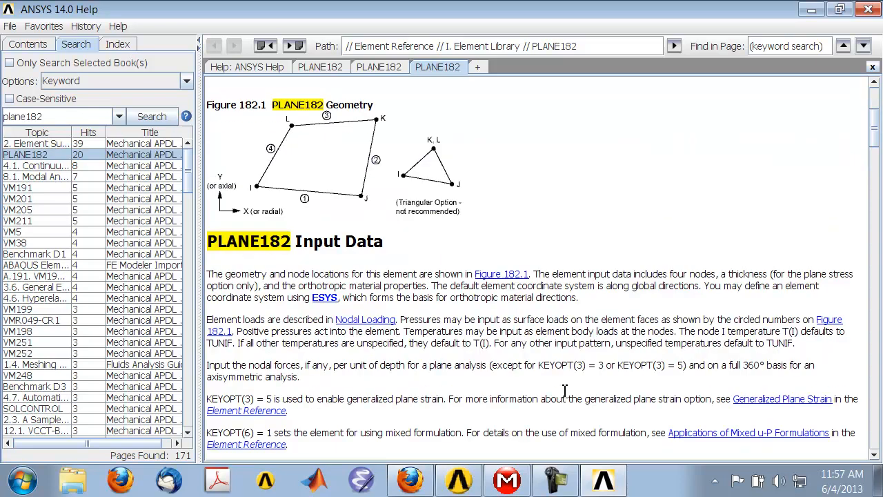
{"action": "scroll", "scroll_direction": "down", "scroll_amount": 3}
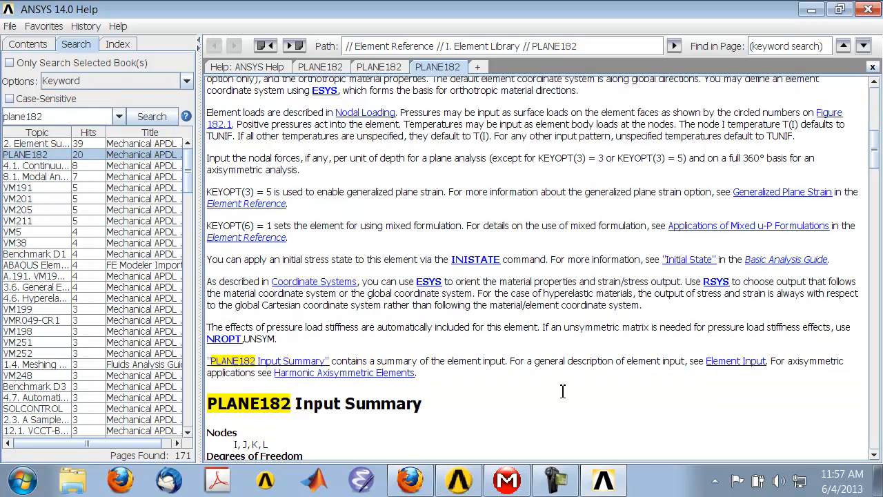
{"action": "scroll", "scroll_direction": "down", "scroll_amount": 3}
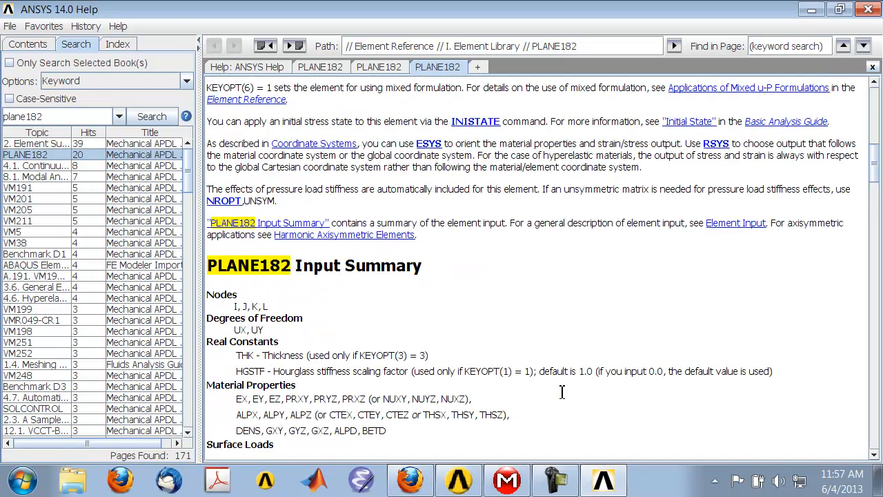
{"action": "scroll", "scroll_direction": "up", "scroll_amount": 3}
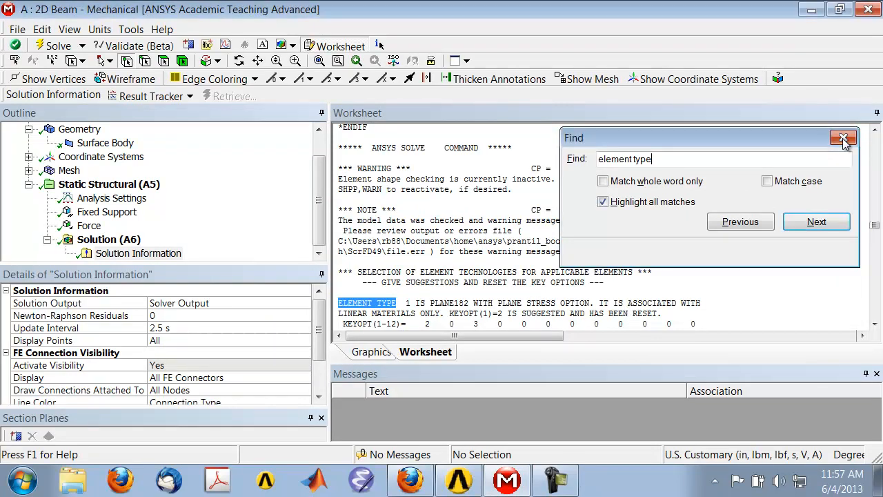
{"action": "left_click", "coordinate": [843, 138]}
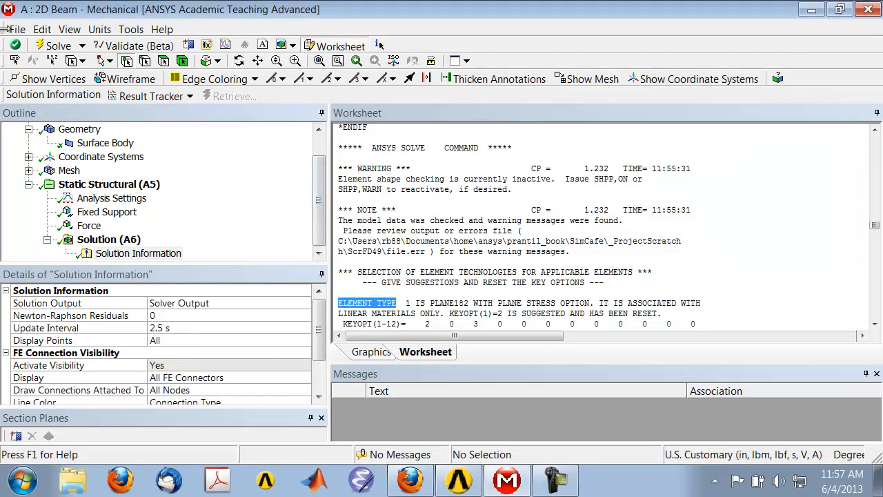